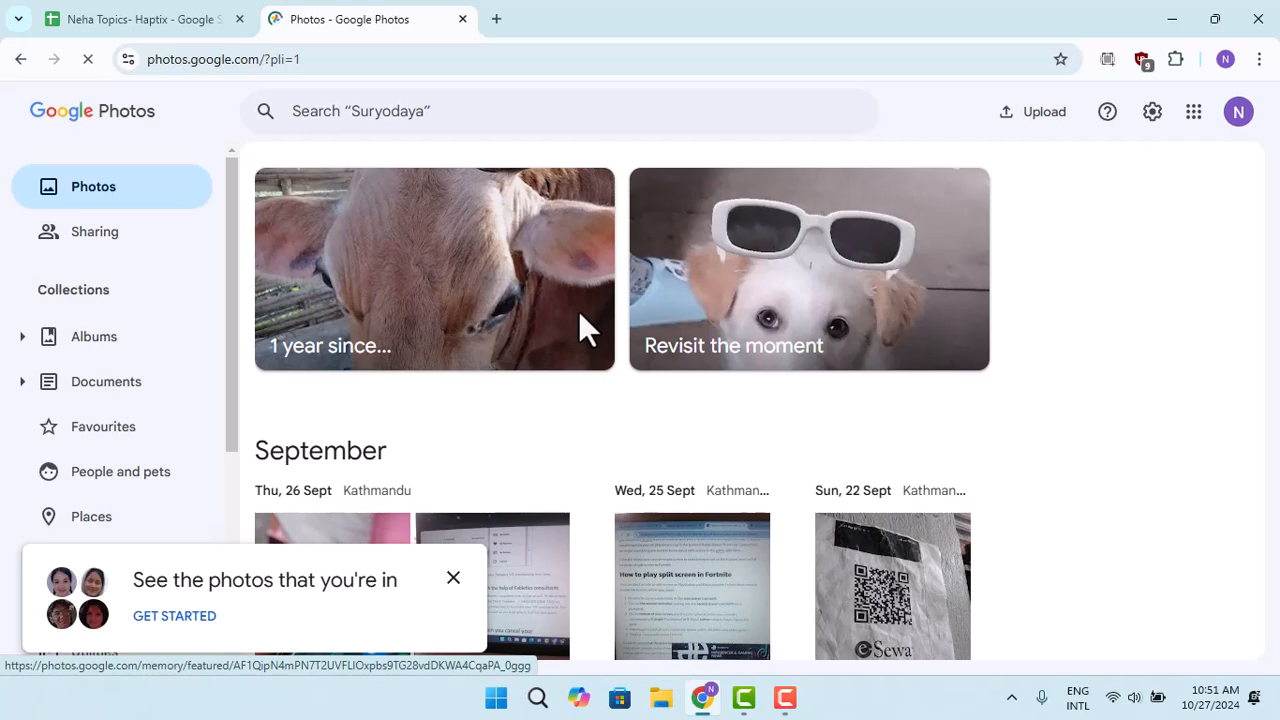
# Step: Open the Fortnite split-screen laptop photo from the library and copy its link
pyautogui.scroll(-3)
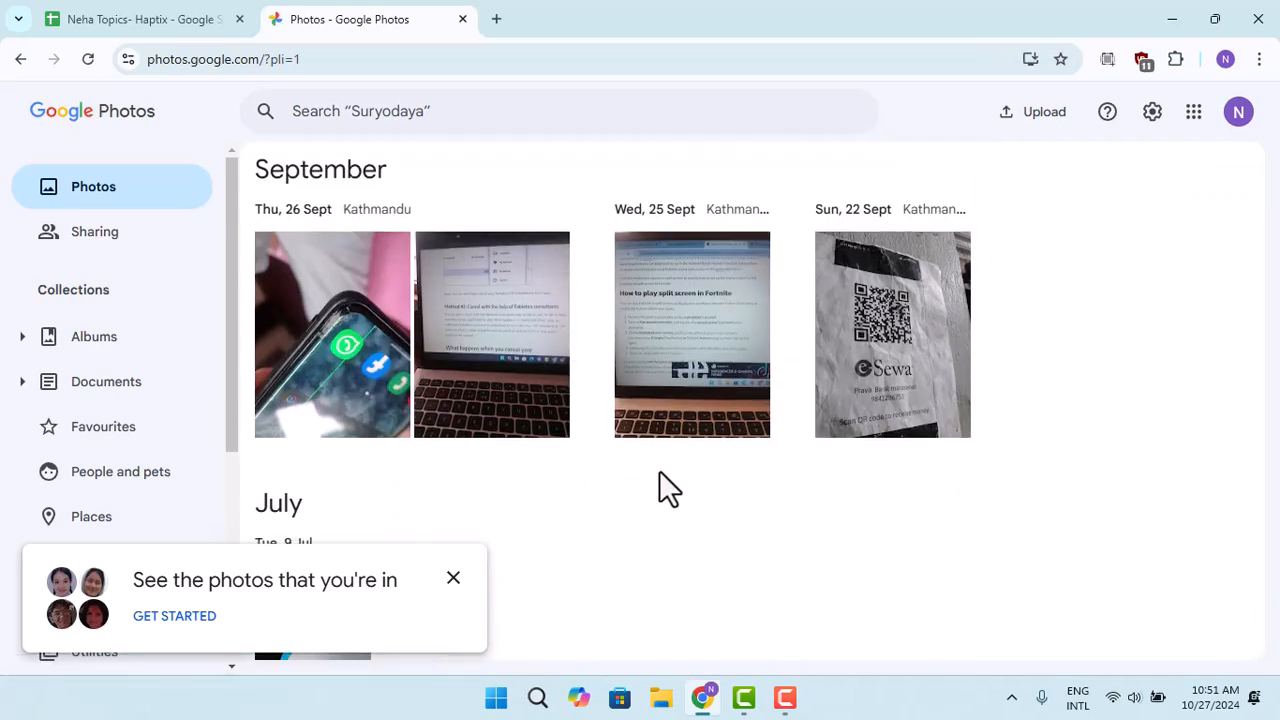
pyautogui.click(491, 334)
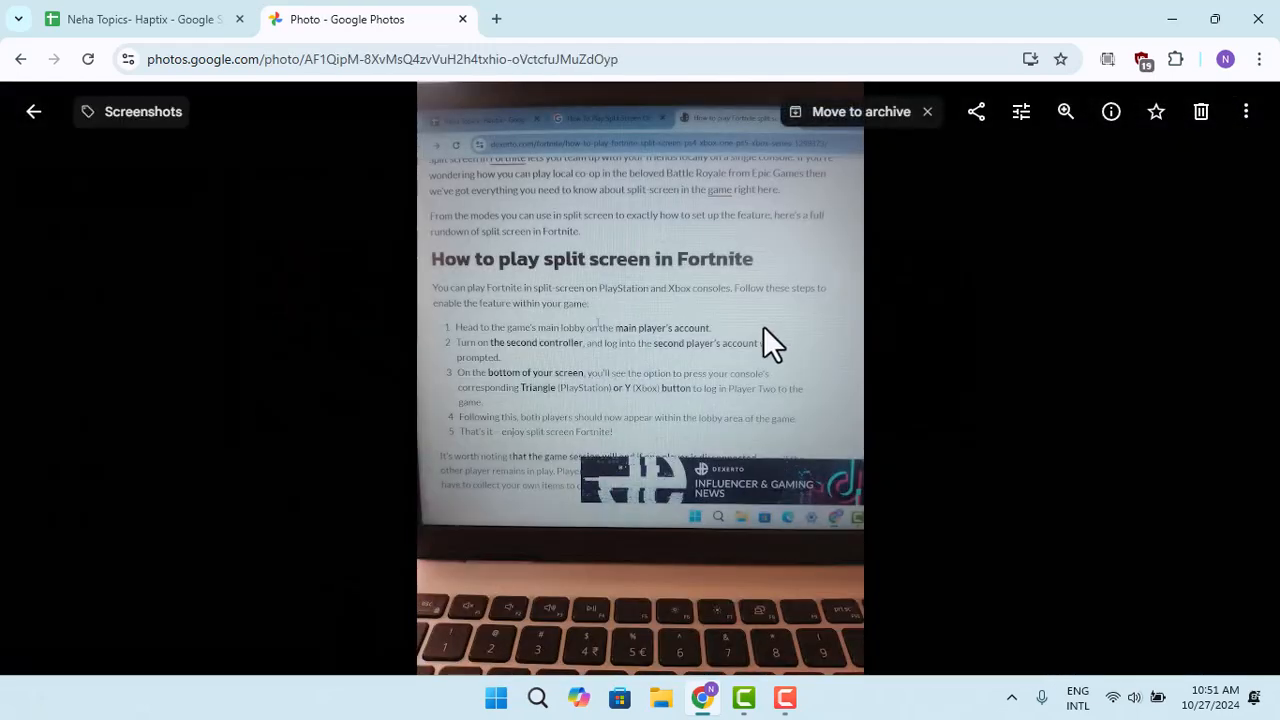
pyautogui.click(383, 59)
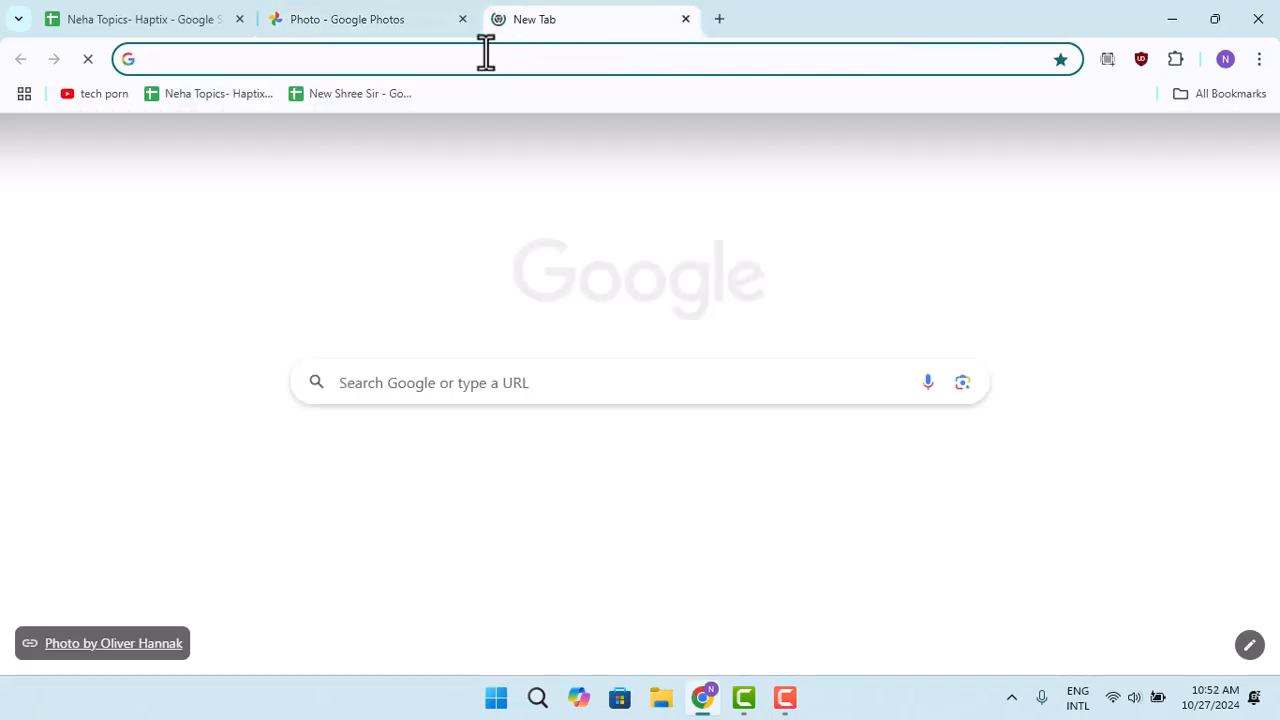
# Step: Search 'qr code generator' and open the qr-code-generator.com result
pyautogui.write('qr code generator')
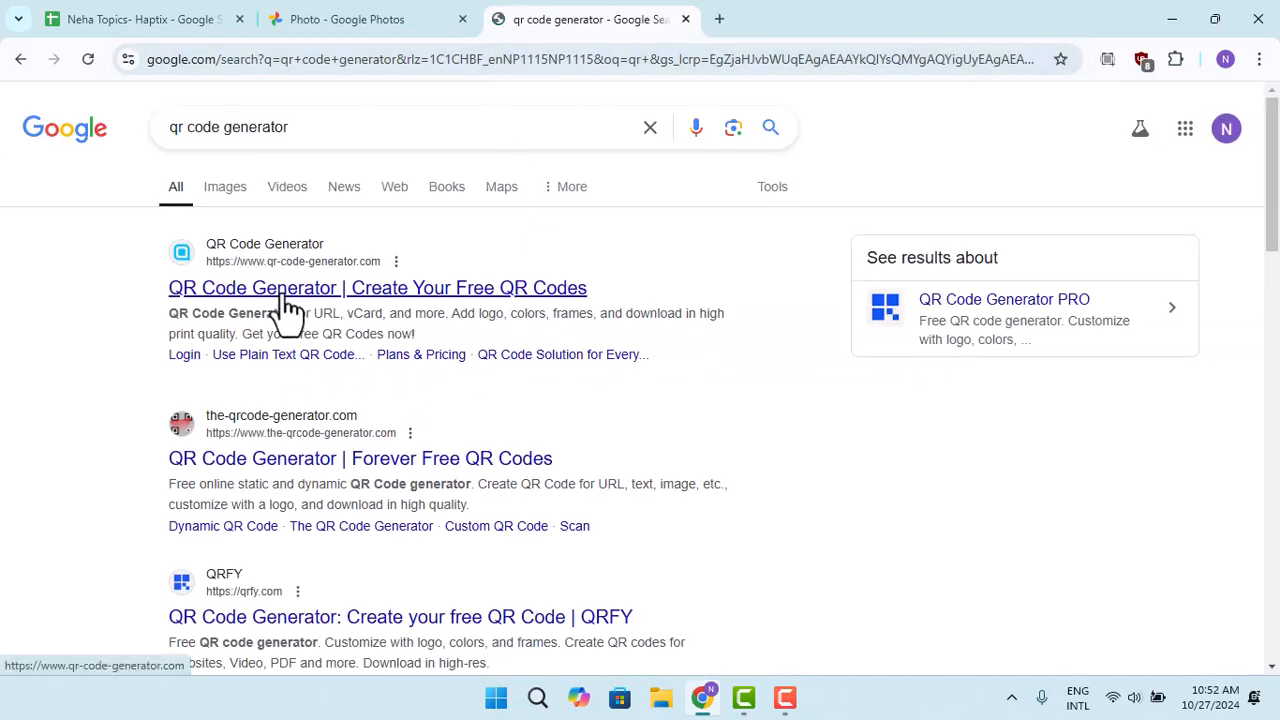
pyautogui.click(377, 288)
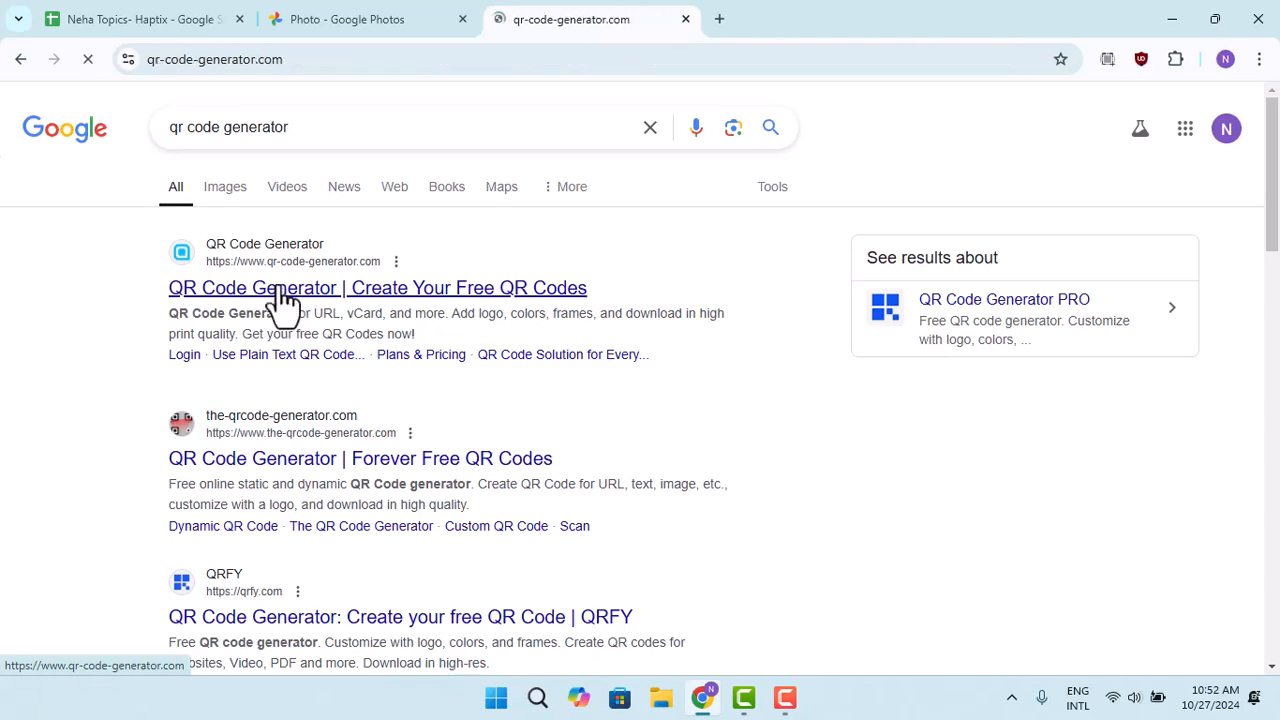
pyautogui.click(377, 287)
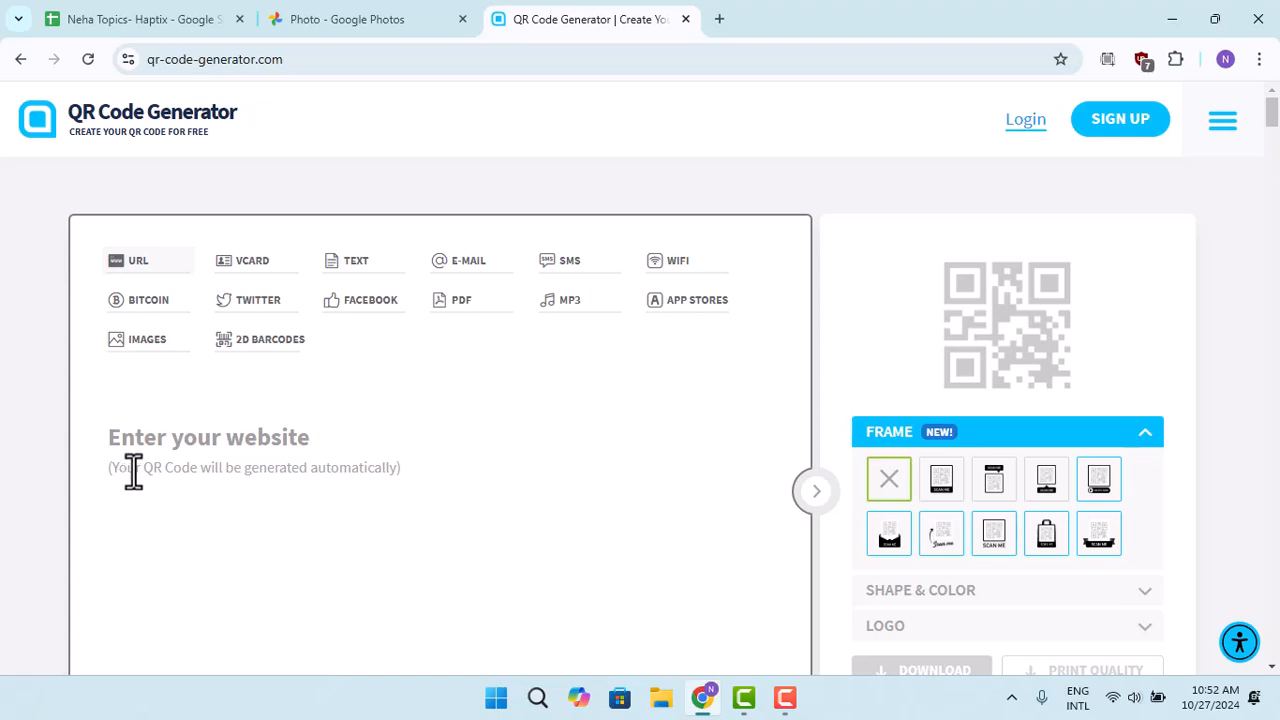
# Step: Paste the Google Photos photo link (photos.google.com/photo/AF1QipM-…) into the URL field
pyautogui.write('https://photos.google.com/photo/AF1QipM-8XvMsQ4zvVuH2h4txhio-oVctcfuJMuZdOyp')
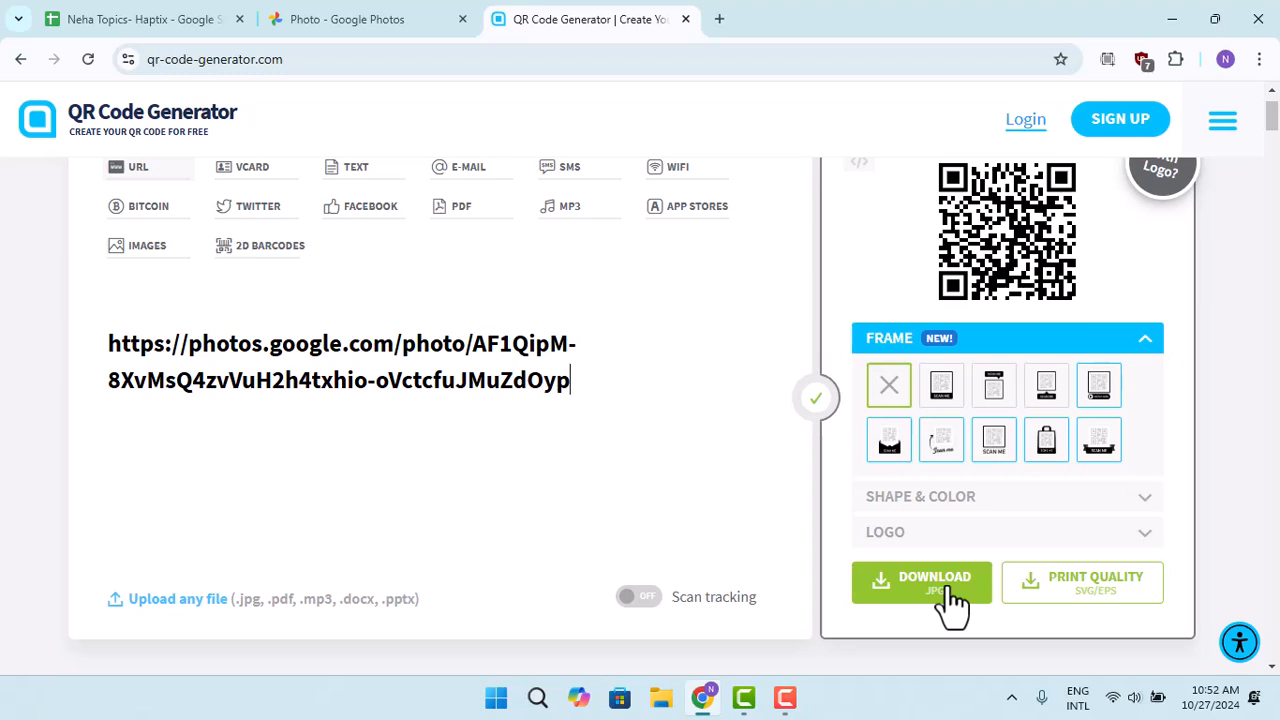
pyautogui.moveTo(515, 270)
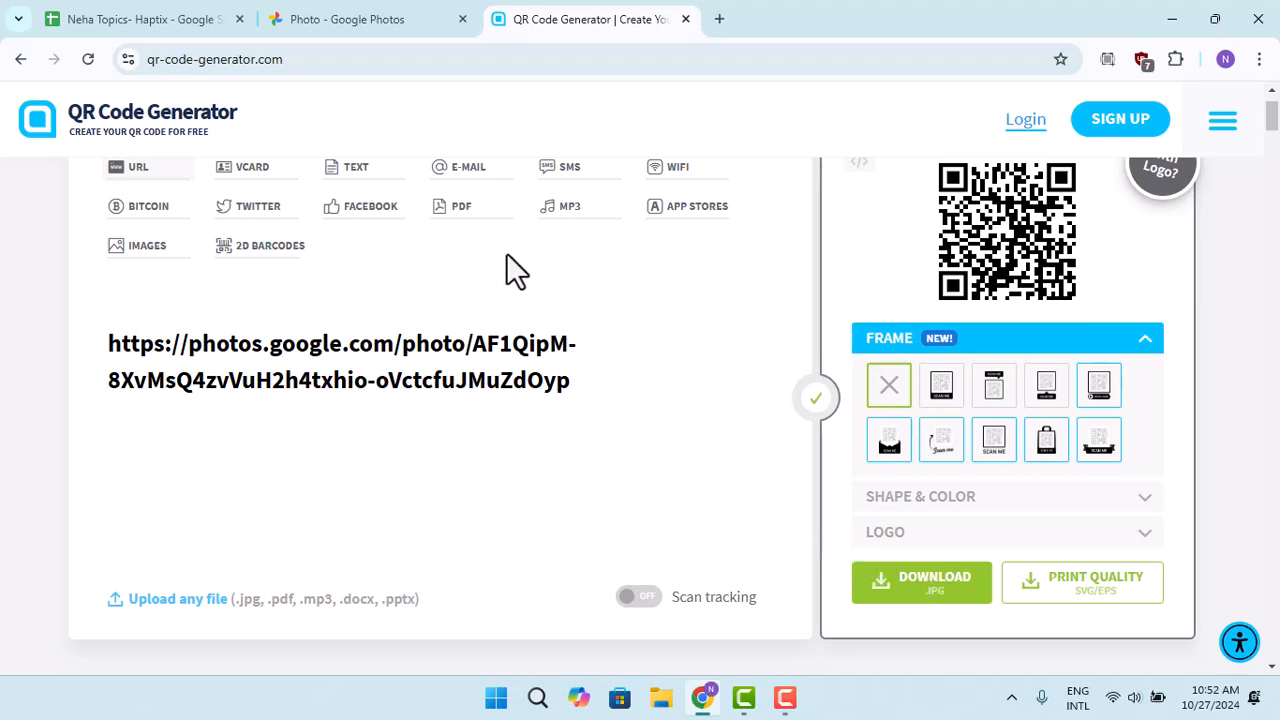
pyautogui.moveTo(467, 115)
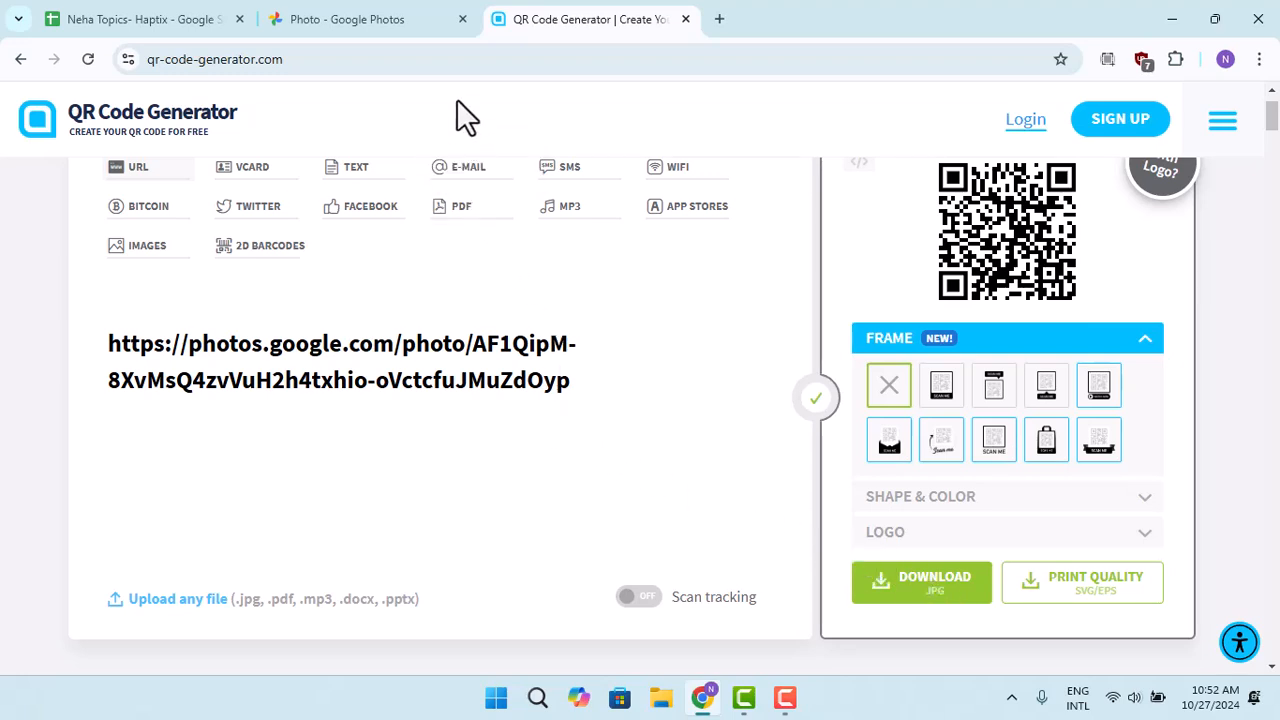